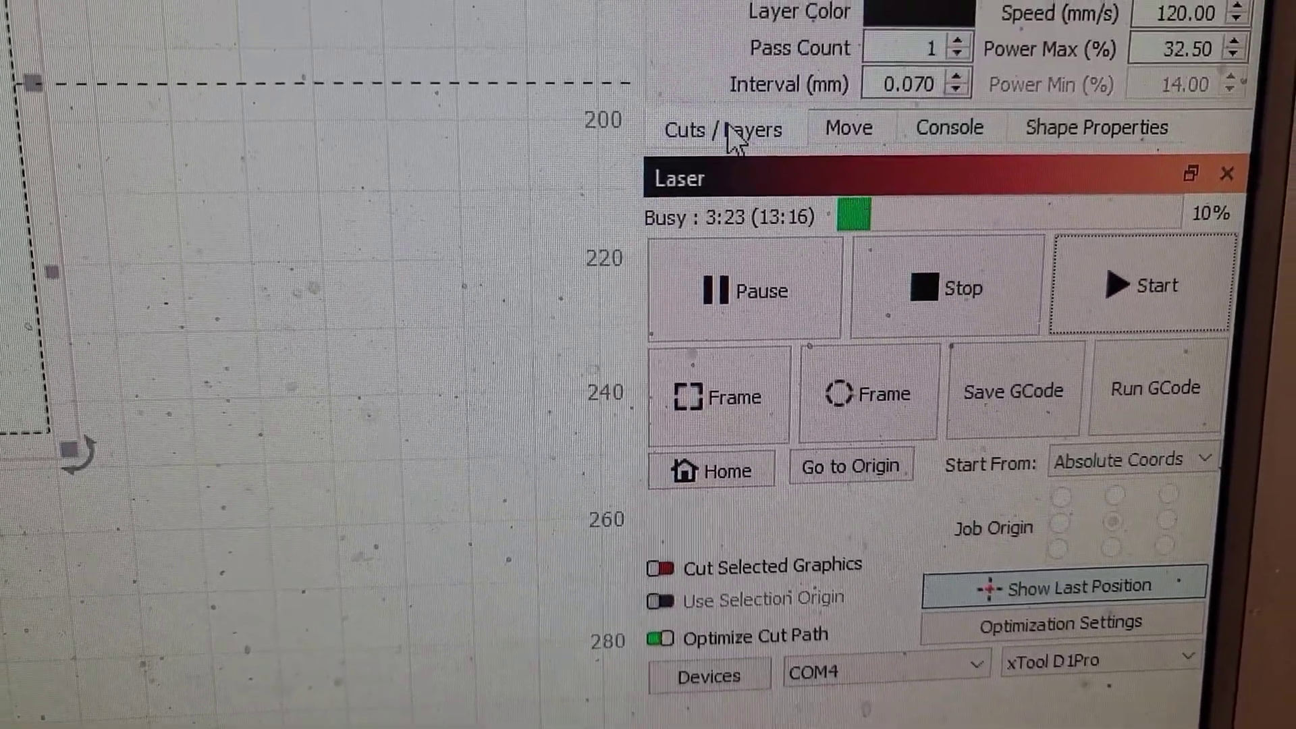
# Step: Show the Cuts / Layers list: image layer 00 outputs, line layer 02 doesn't
pyautogui.click(725, 129)
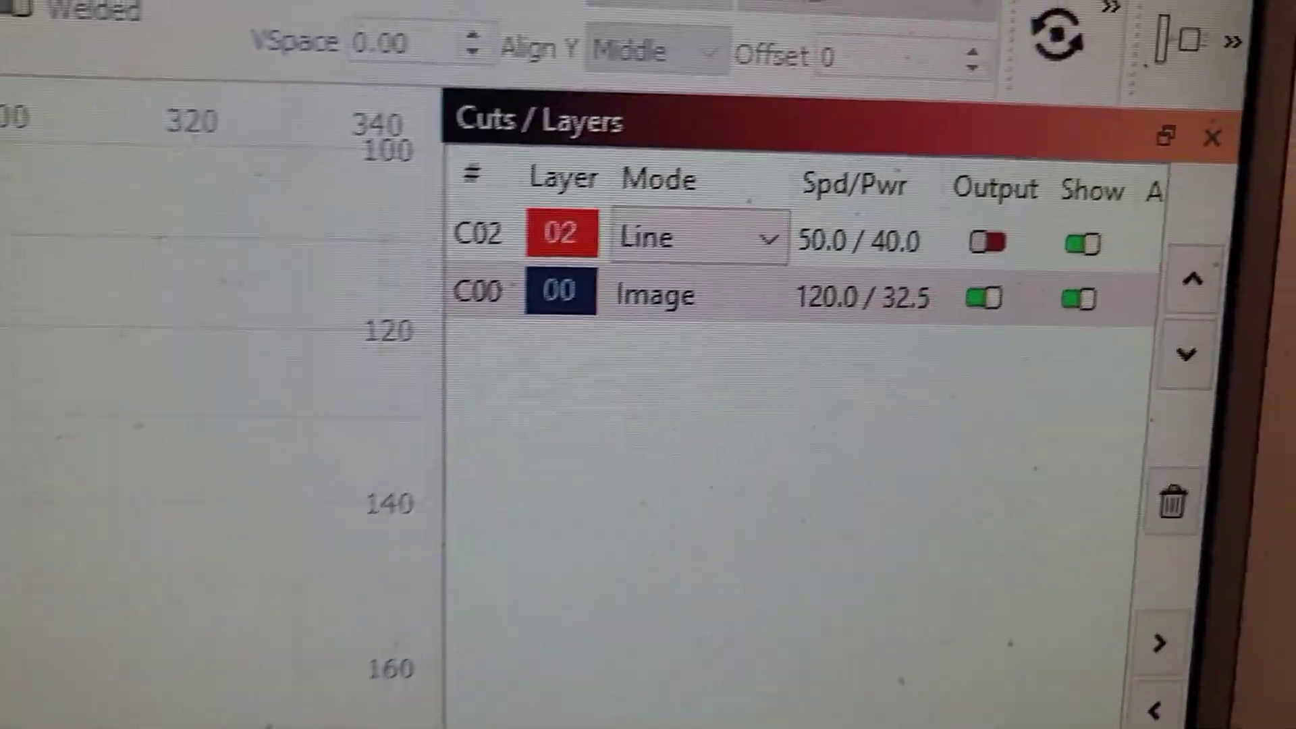